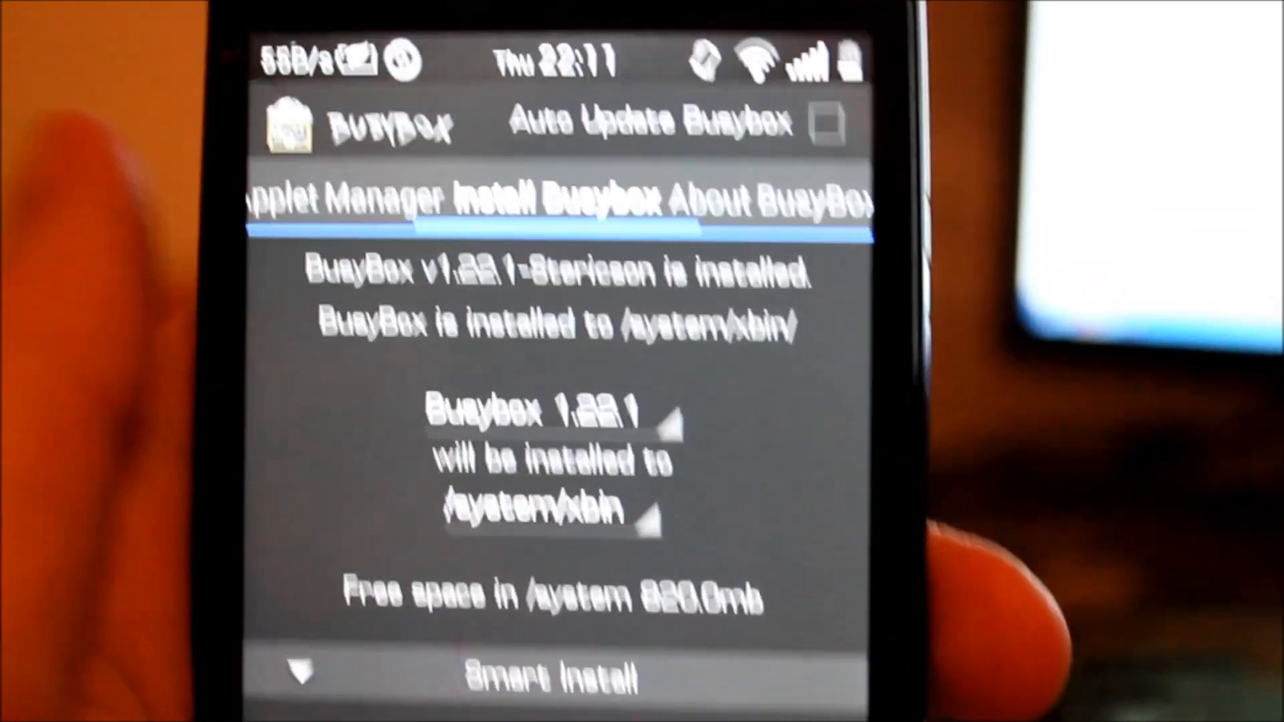
pyautogui.click(580, 650)
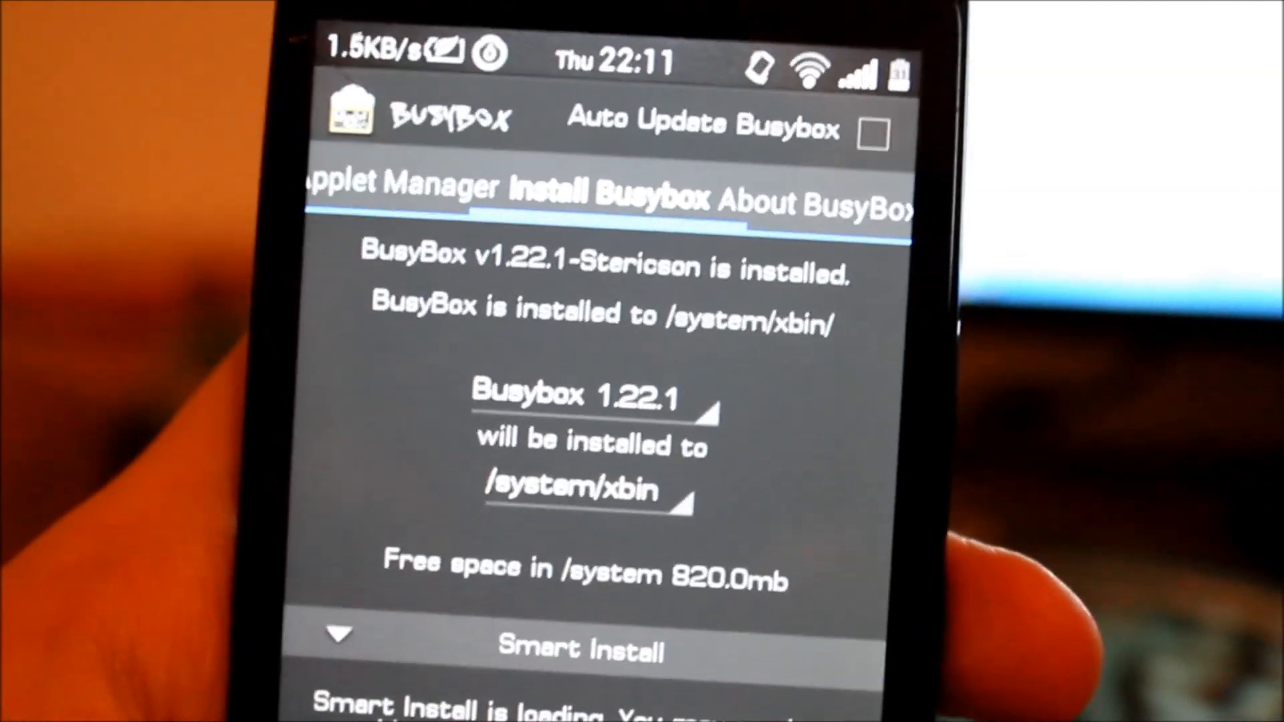